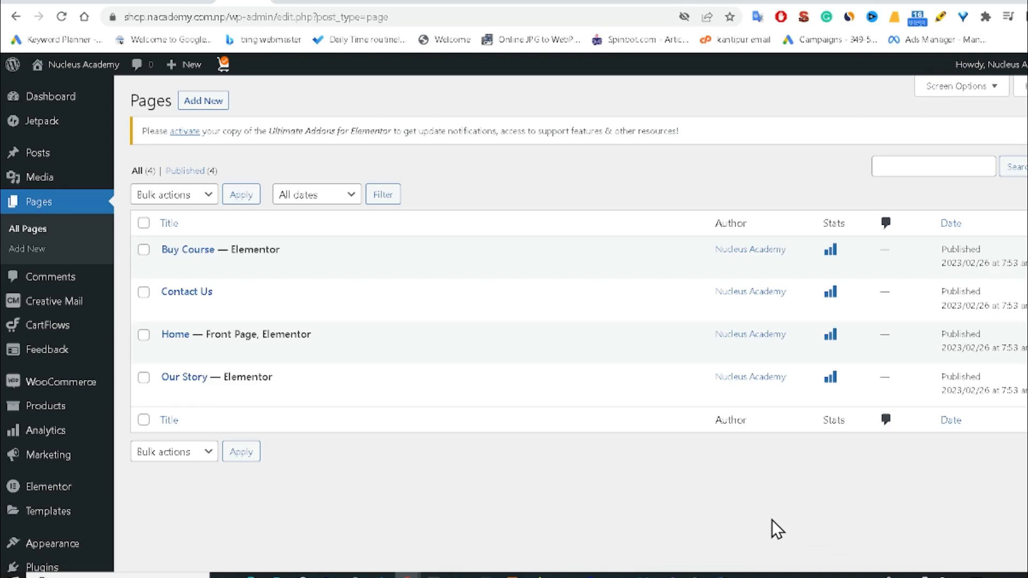
mouse_move(682, 549)
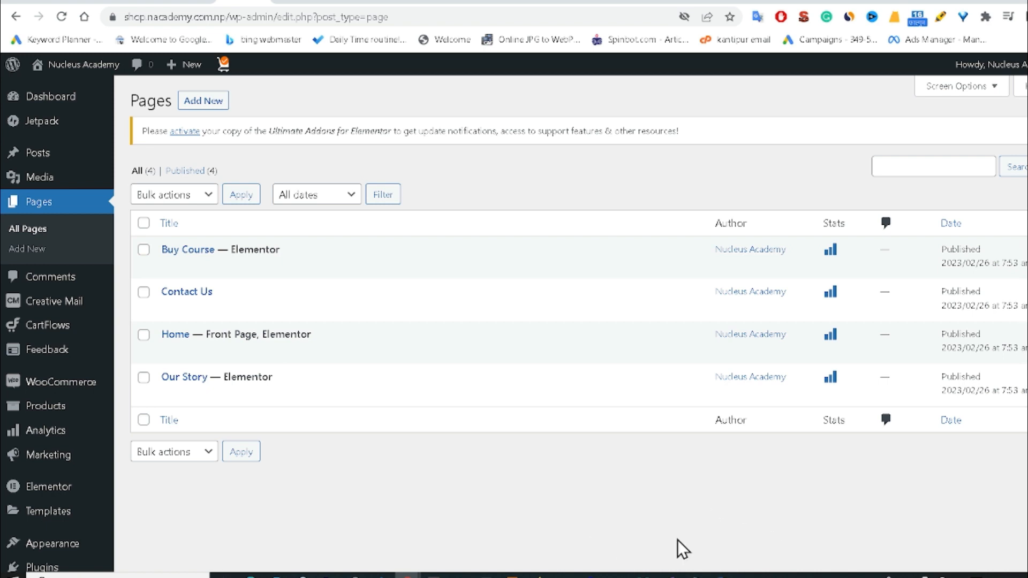
mouse_move(186, 292)
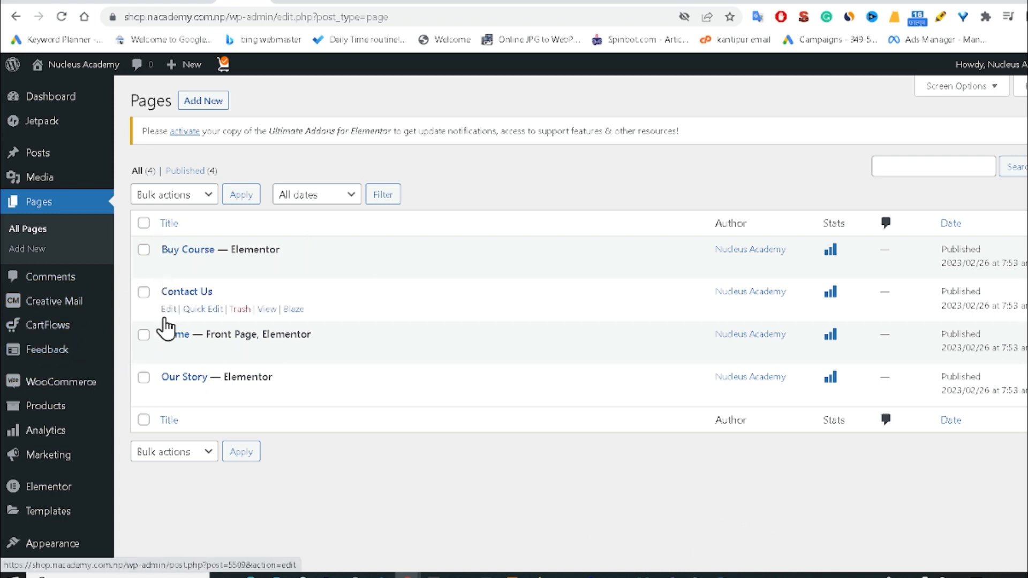
mouse_move(190, 455)
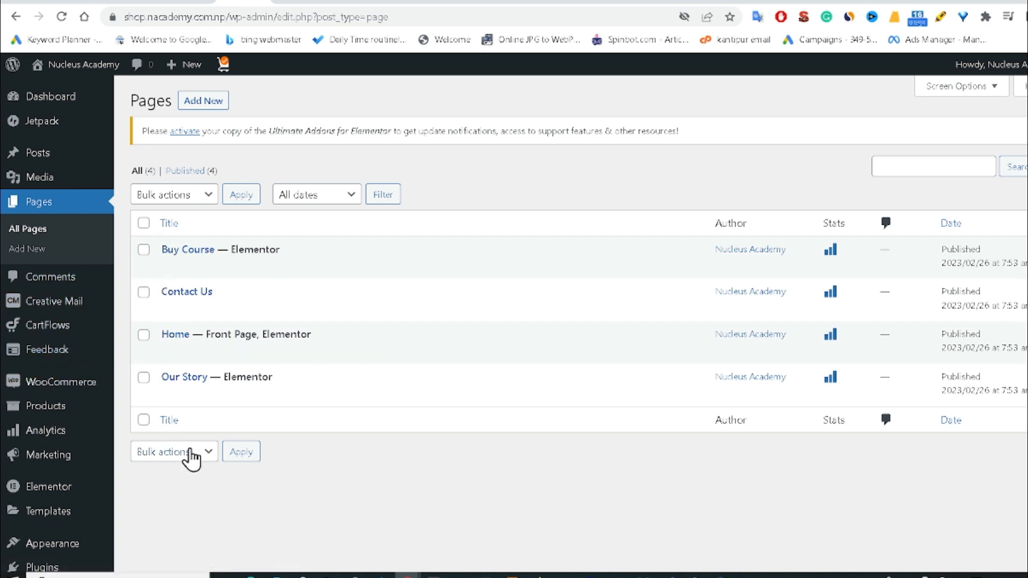
mouse_move(596, 576)
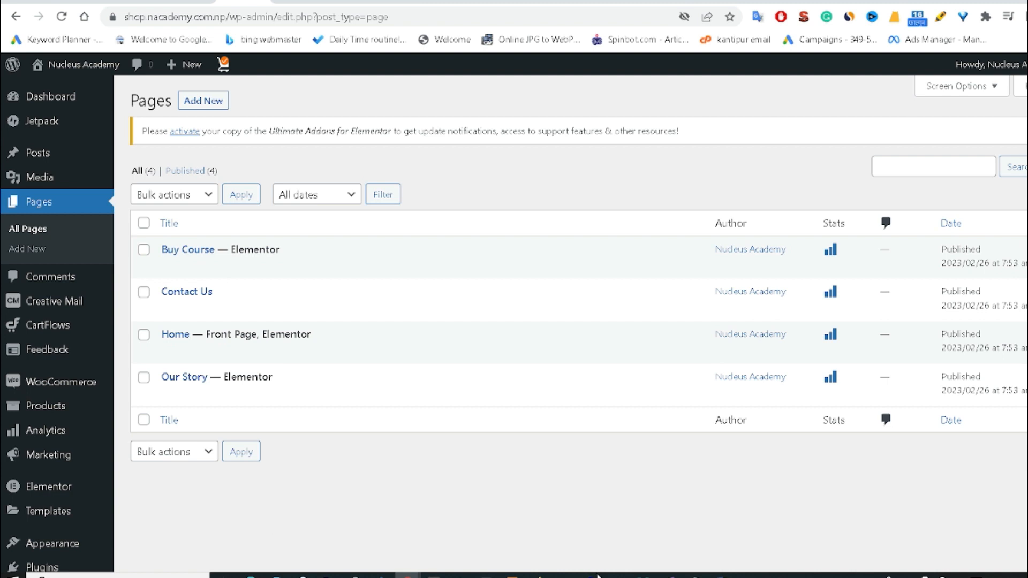
- Open the WooCommerce System Status page from the admin sidebar
scroll(down, 3)
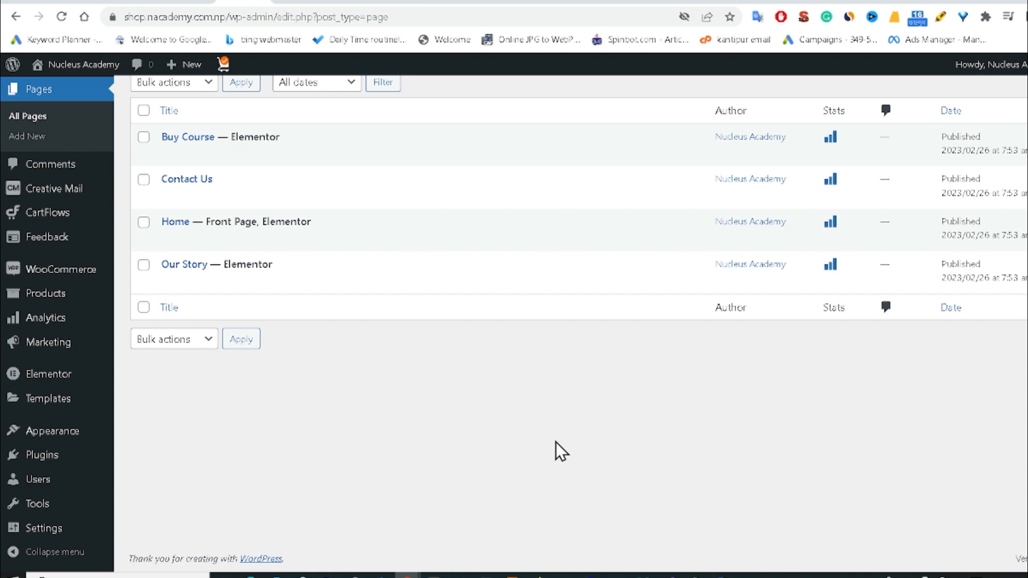
scroll(up, 3)
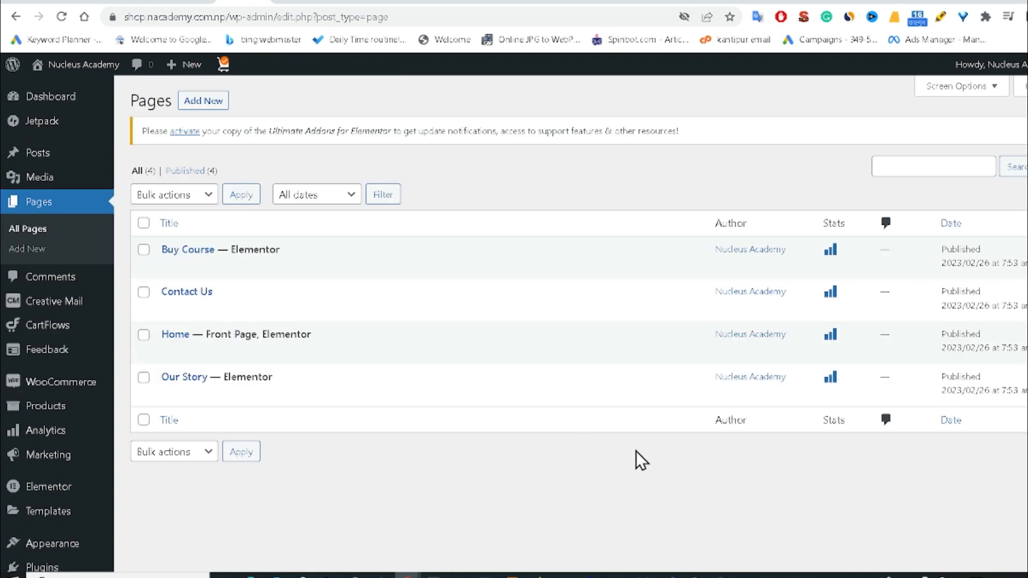
mouse_move(514, 450)
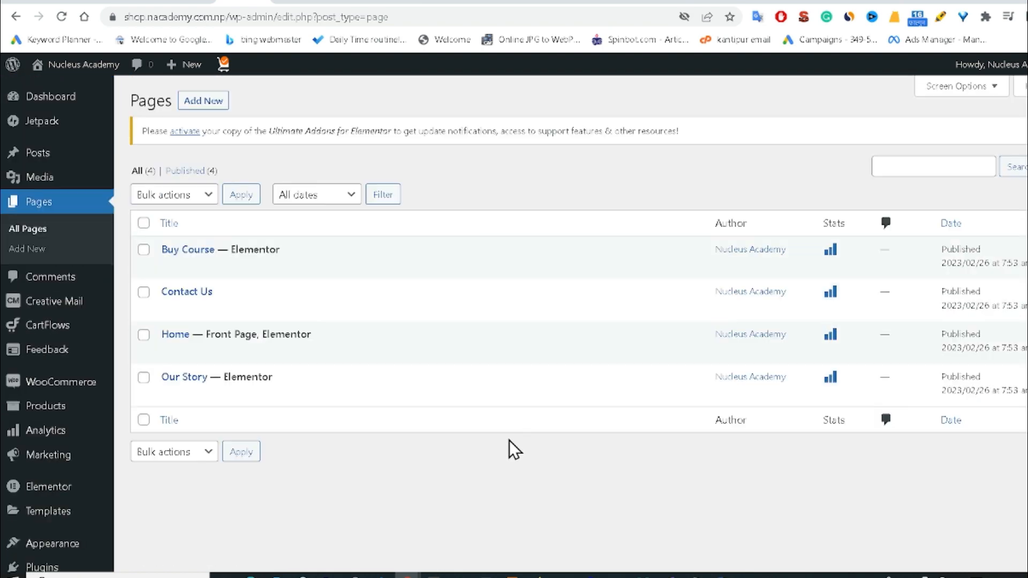
scroll(down, 3)
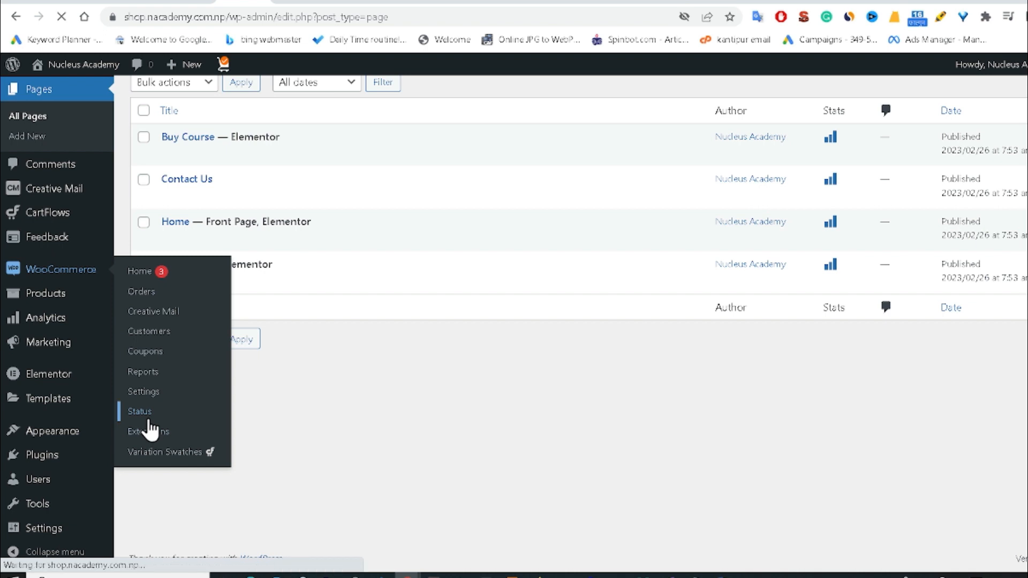
click(139, 411)
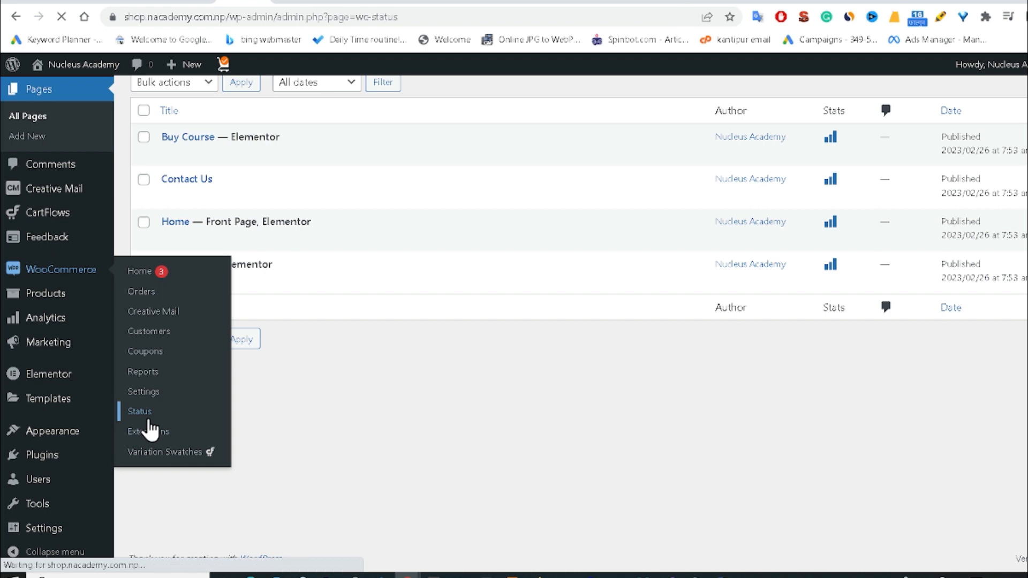
click(139, 411)
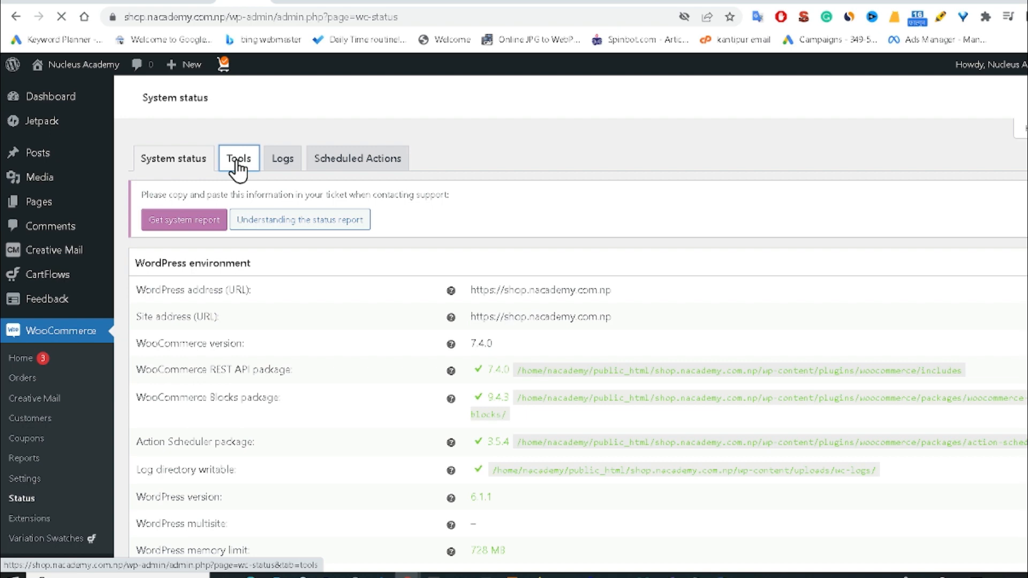
- Show the Tools tab and locate the Create default WooCommerce pages tool
click(237, 158)
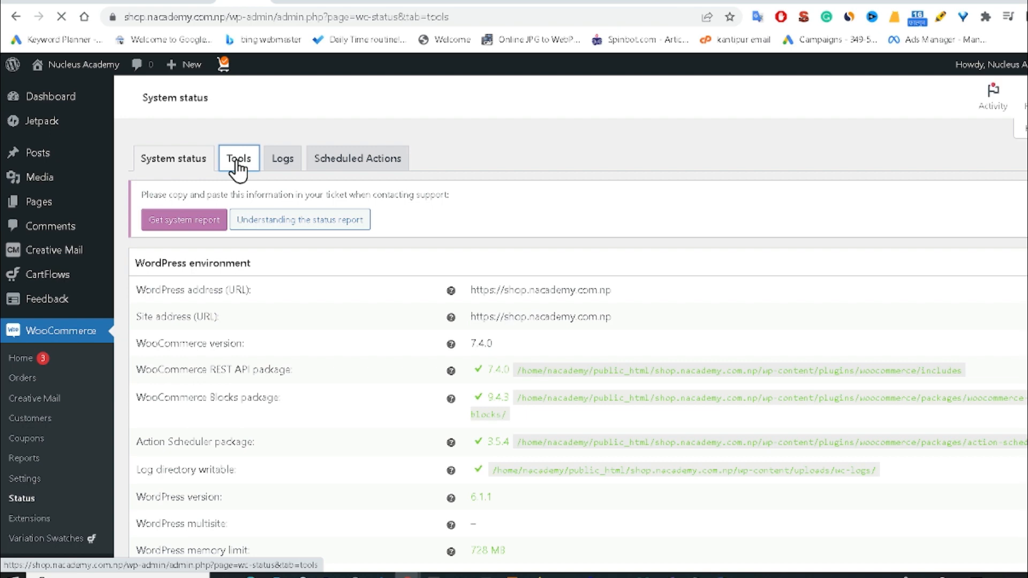
click(238, 158)
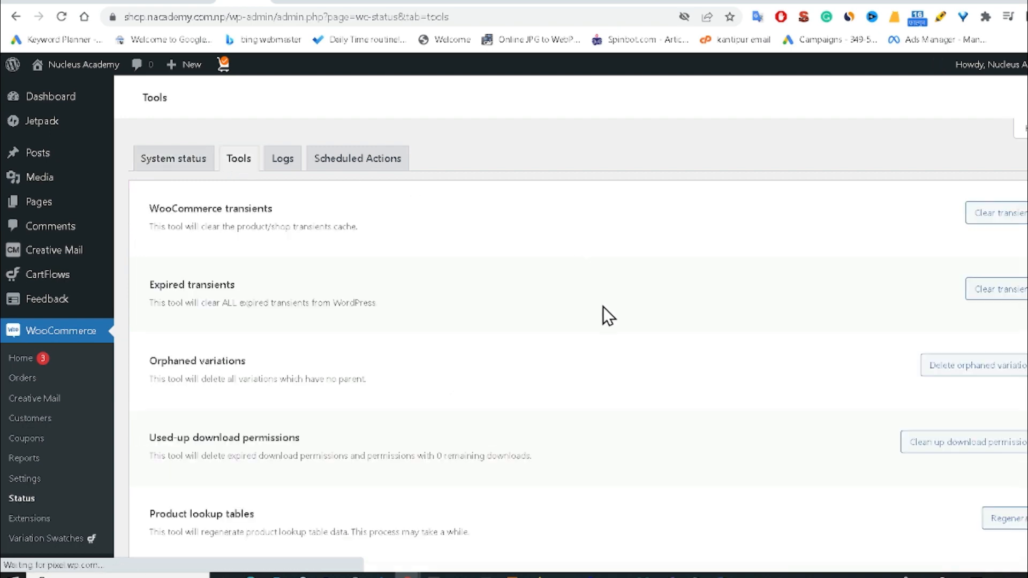
scroll(down, 3)
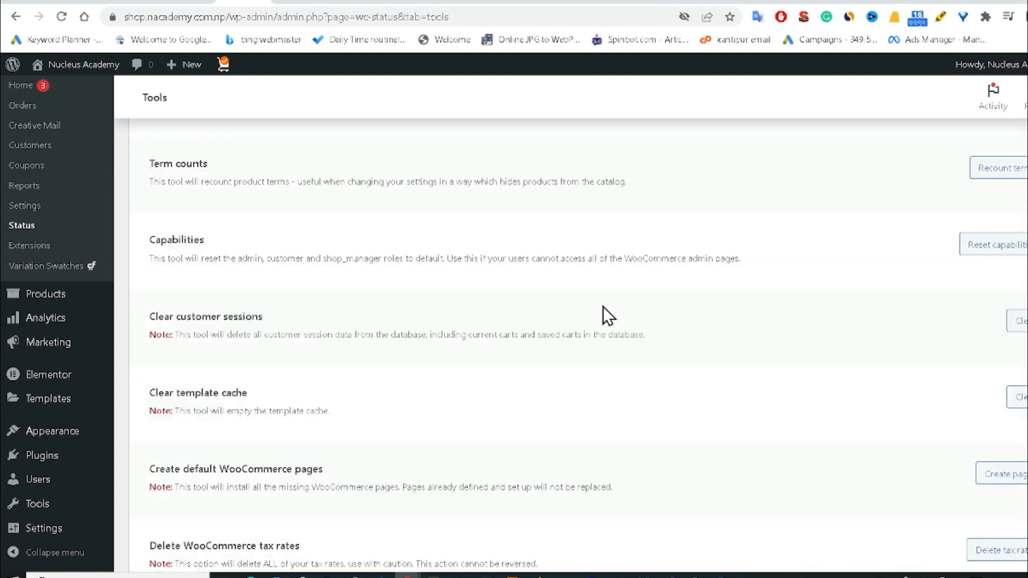
scroll(down, 3)
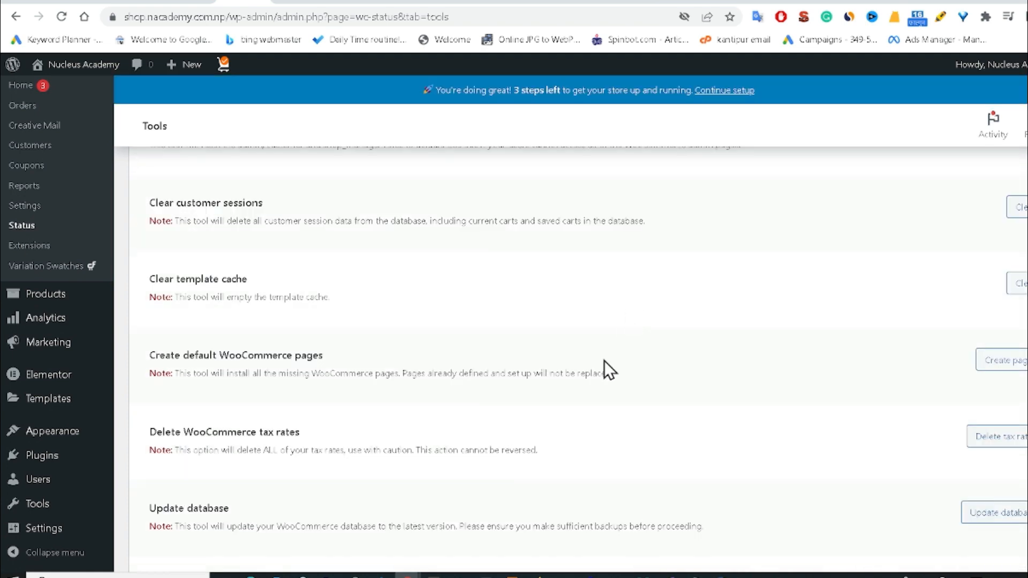
mouse_move(226, 394)
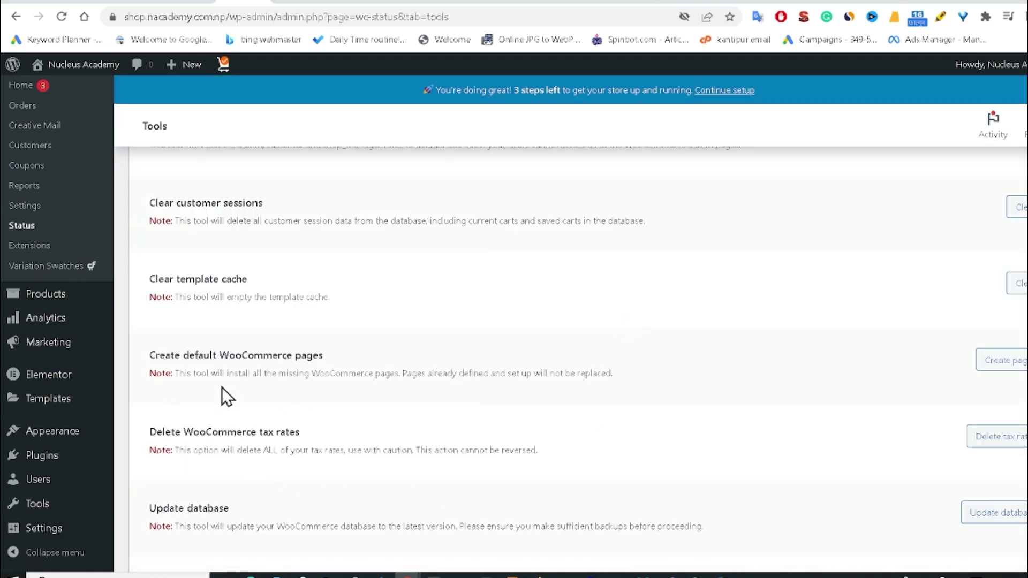
mouse_move(161, 359)
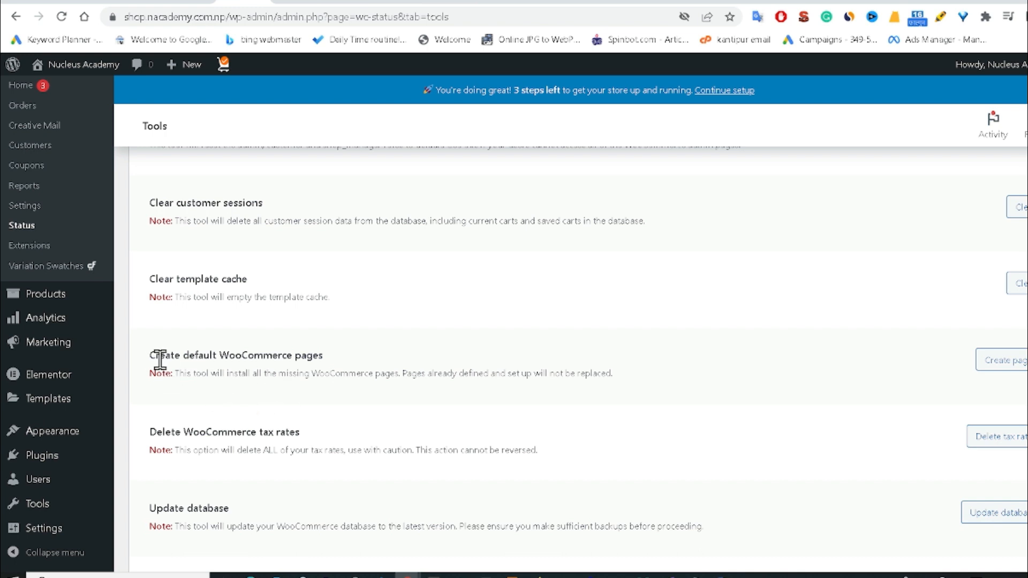
mouse_move(164, 390)
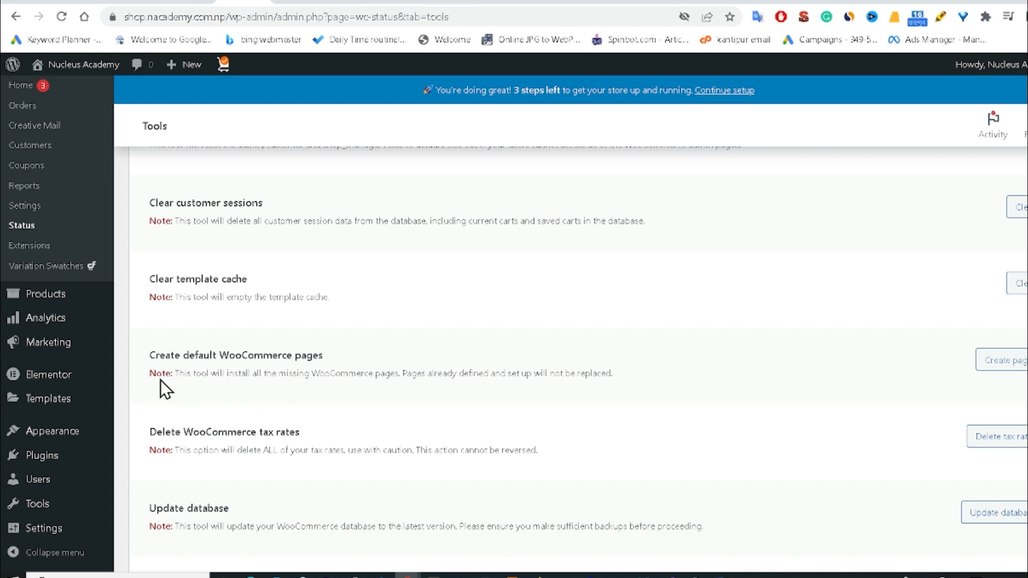
- Run Create default WooCommerce pages and confirm it, installing all missing pages
click(1006, 360)
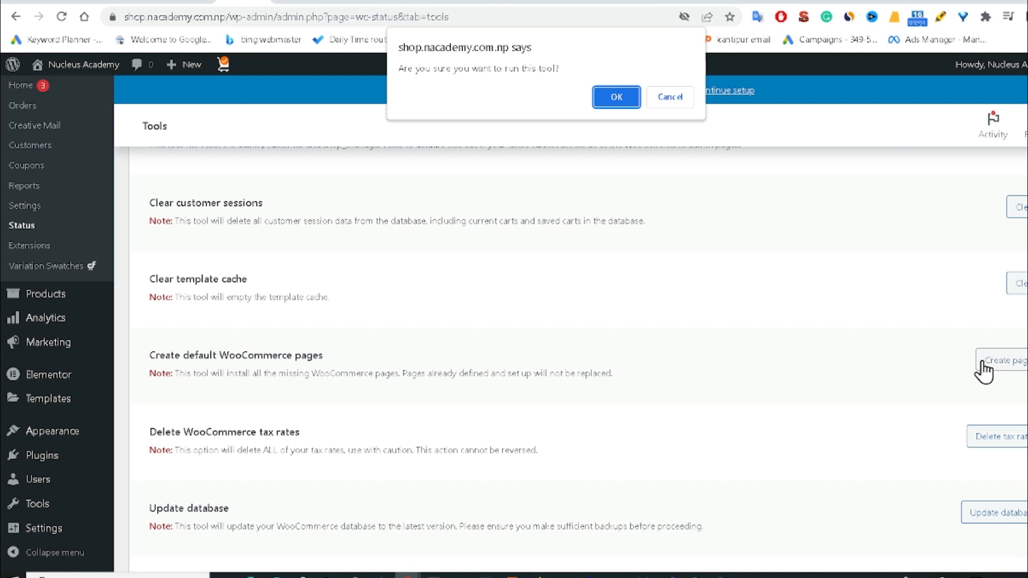
click(614, 97)
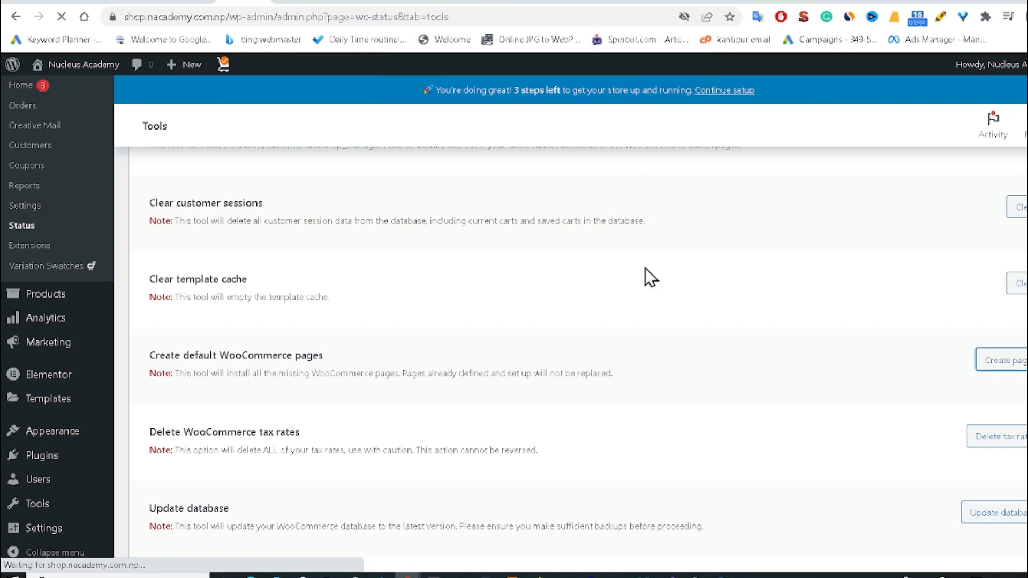
click(1007, 360)
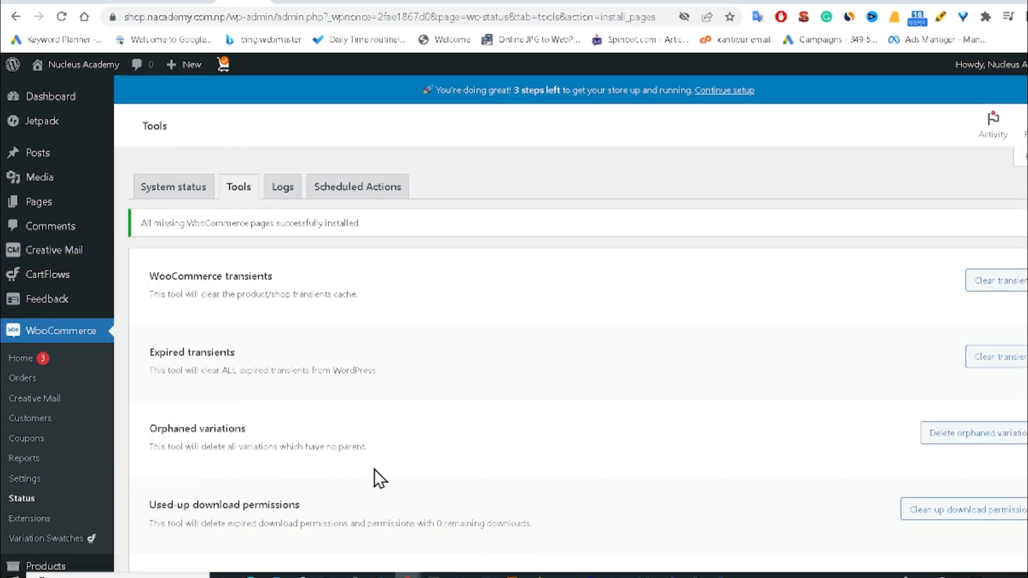
mouse_move(373, 393)
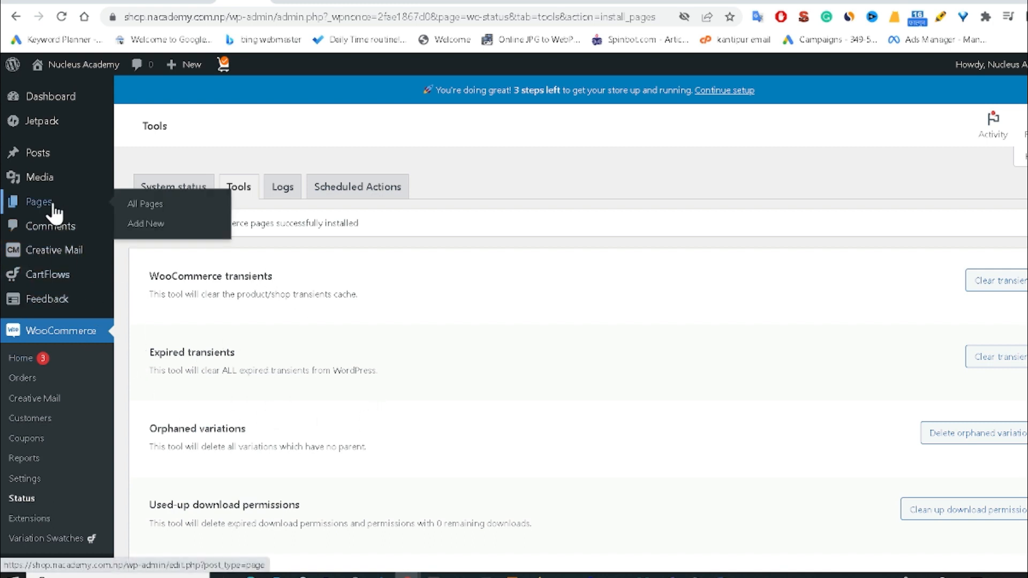
mouse_move(145, 204)
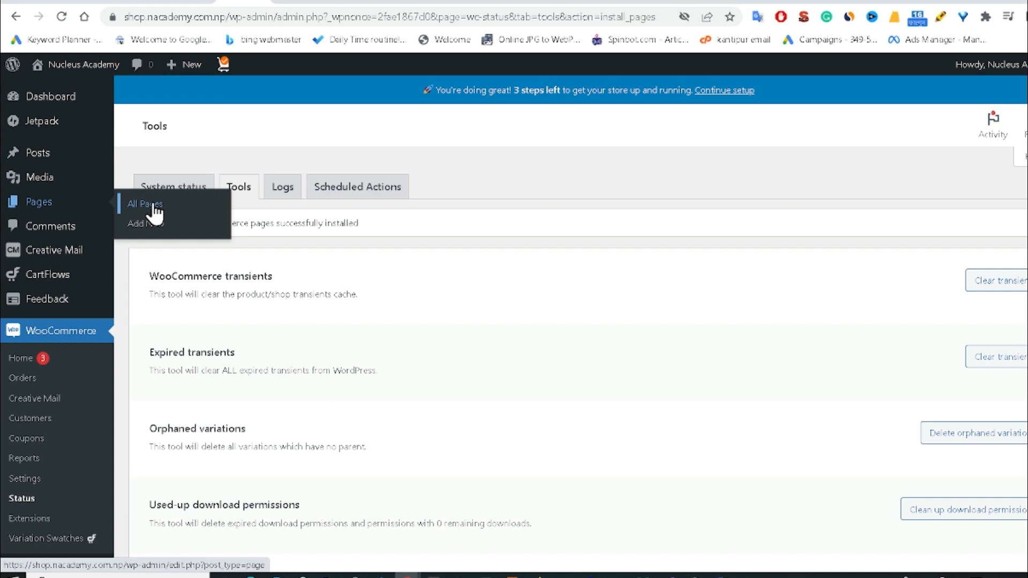
- Open All Pages and review the nine pages, including Cart, Checkout, My account, Shop
click(144, 204)
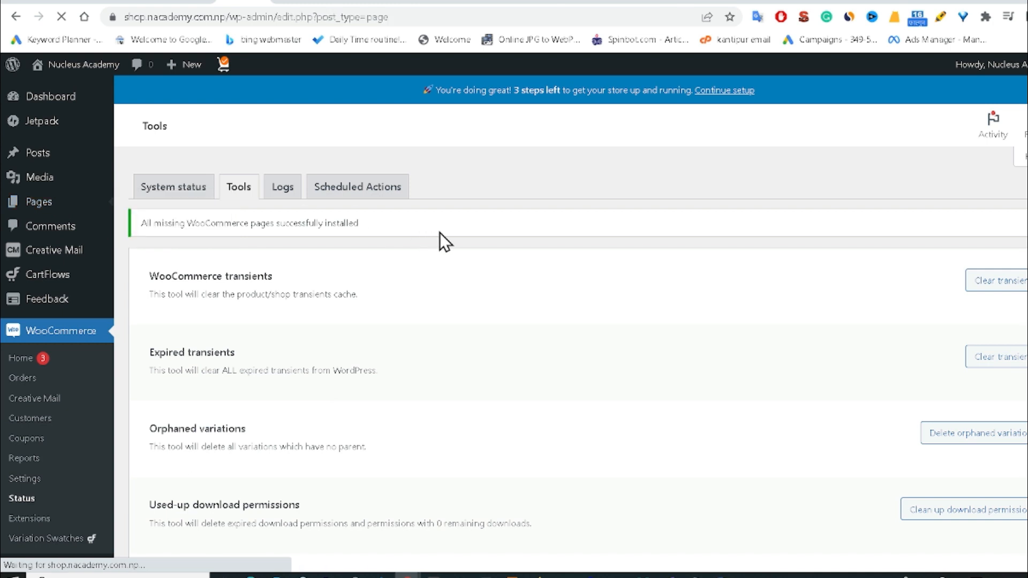
click(38, 202)
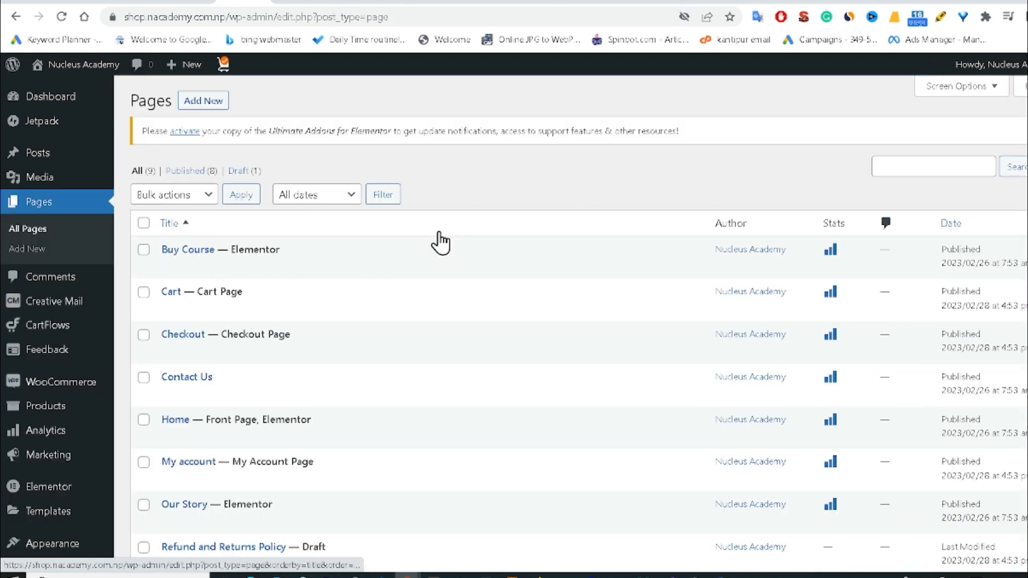
scroll(down, 3)
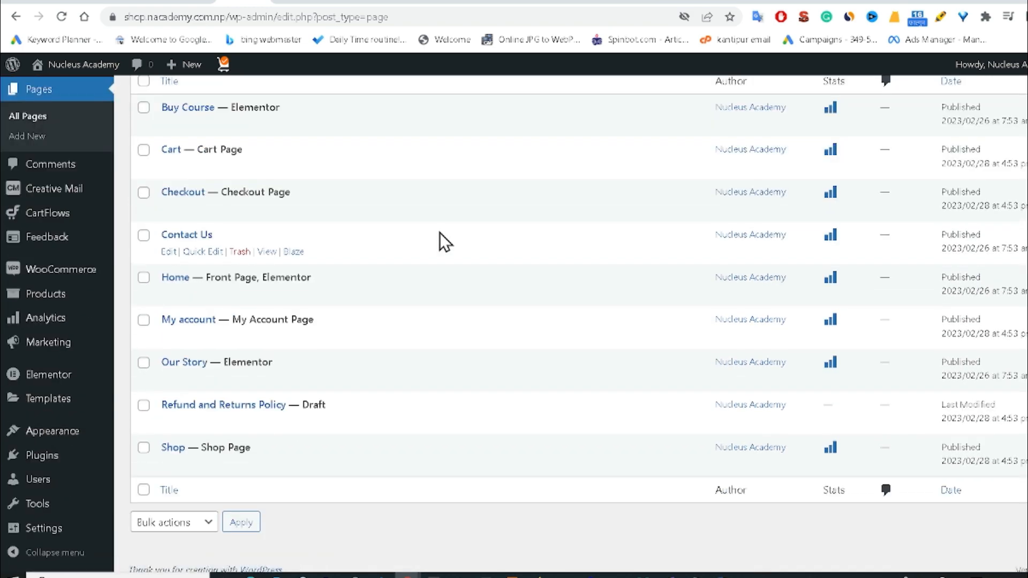
scroll(up, 3)
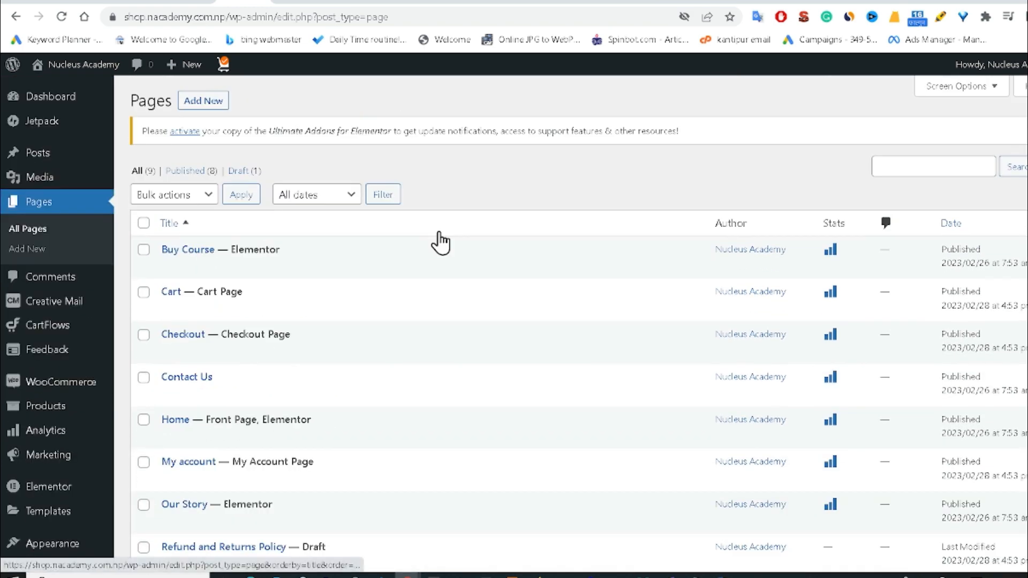